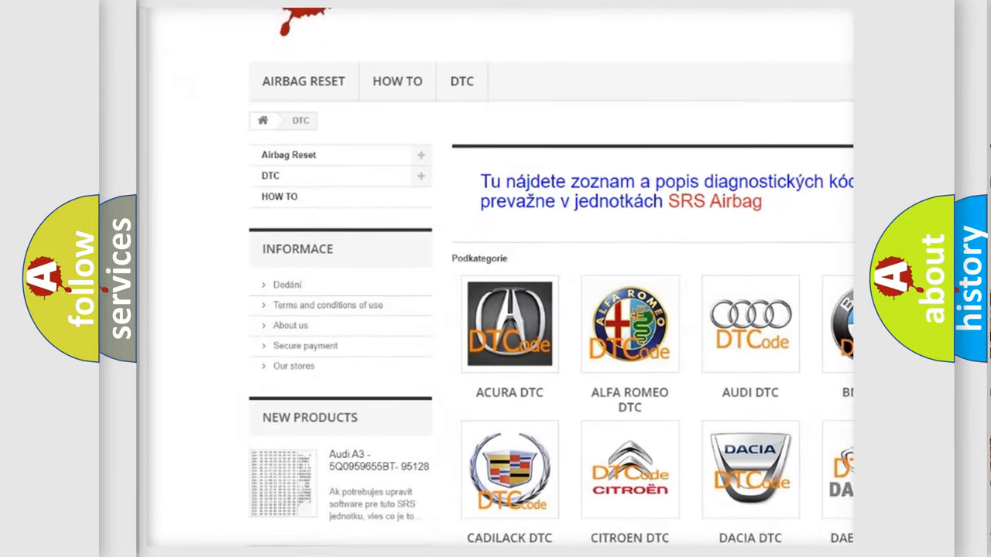
scroll("down", 3)
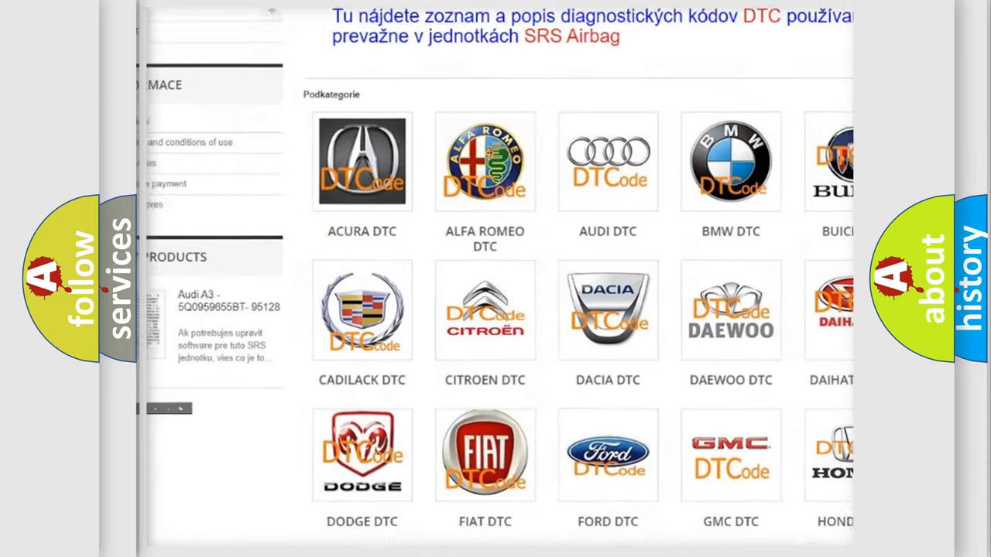
scroll("down", 3)
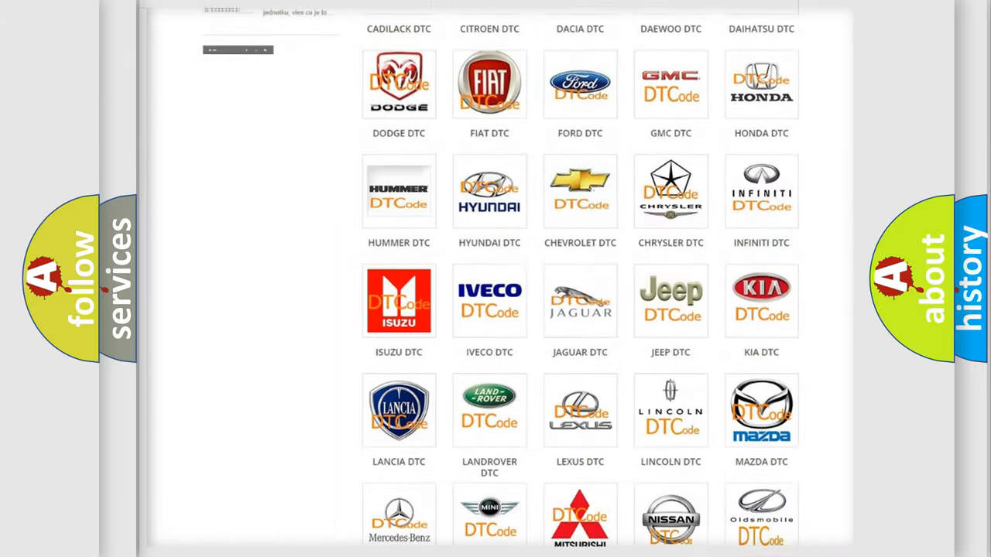
scroll("down", 3)
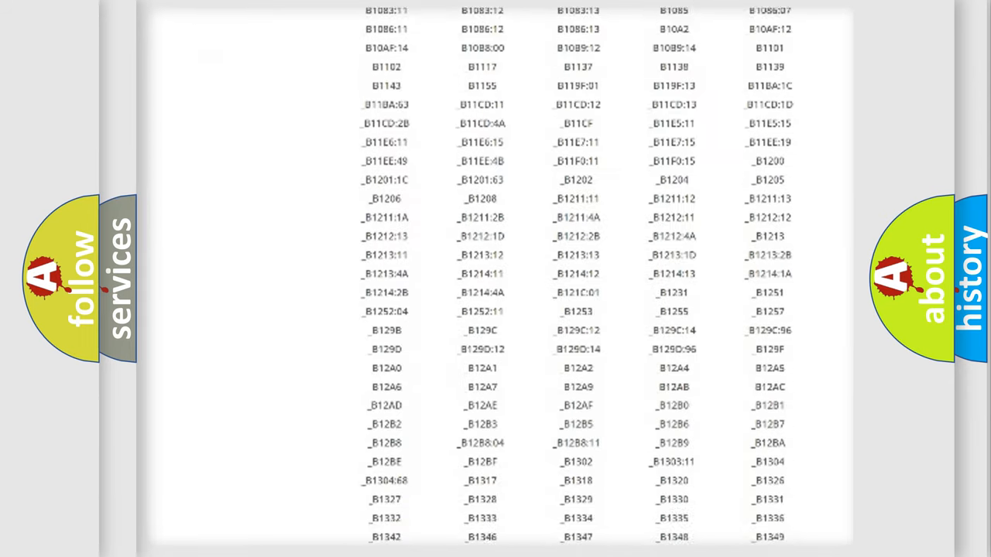
scroll("down", 3)
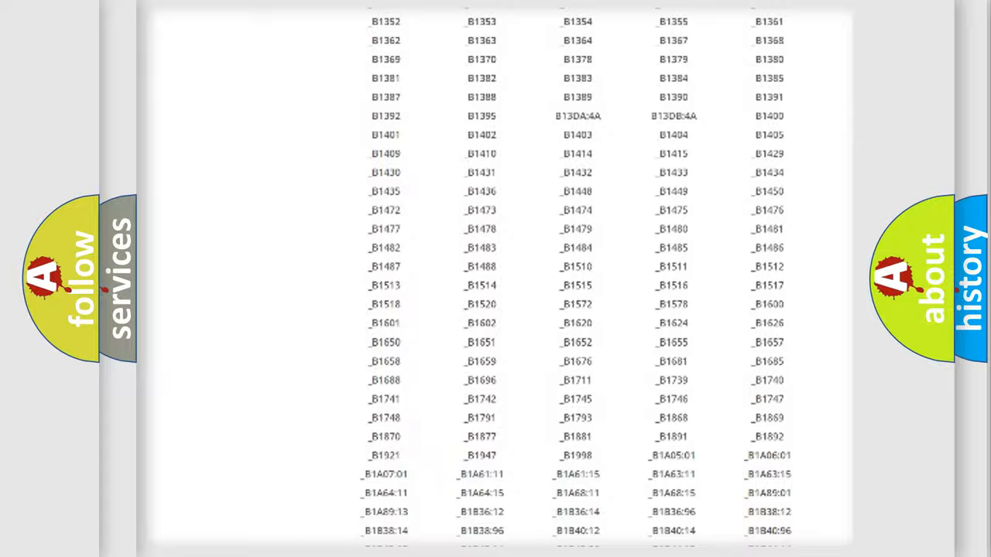